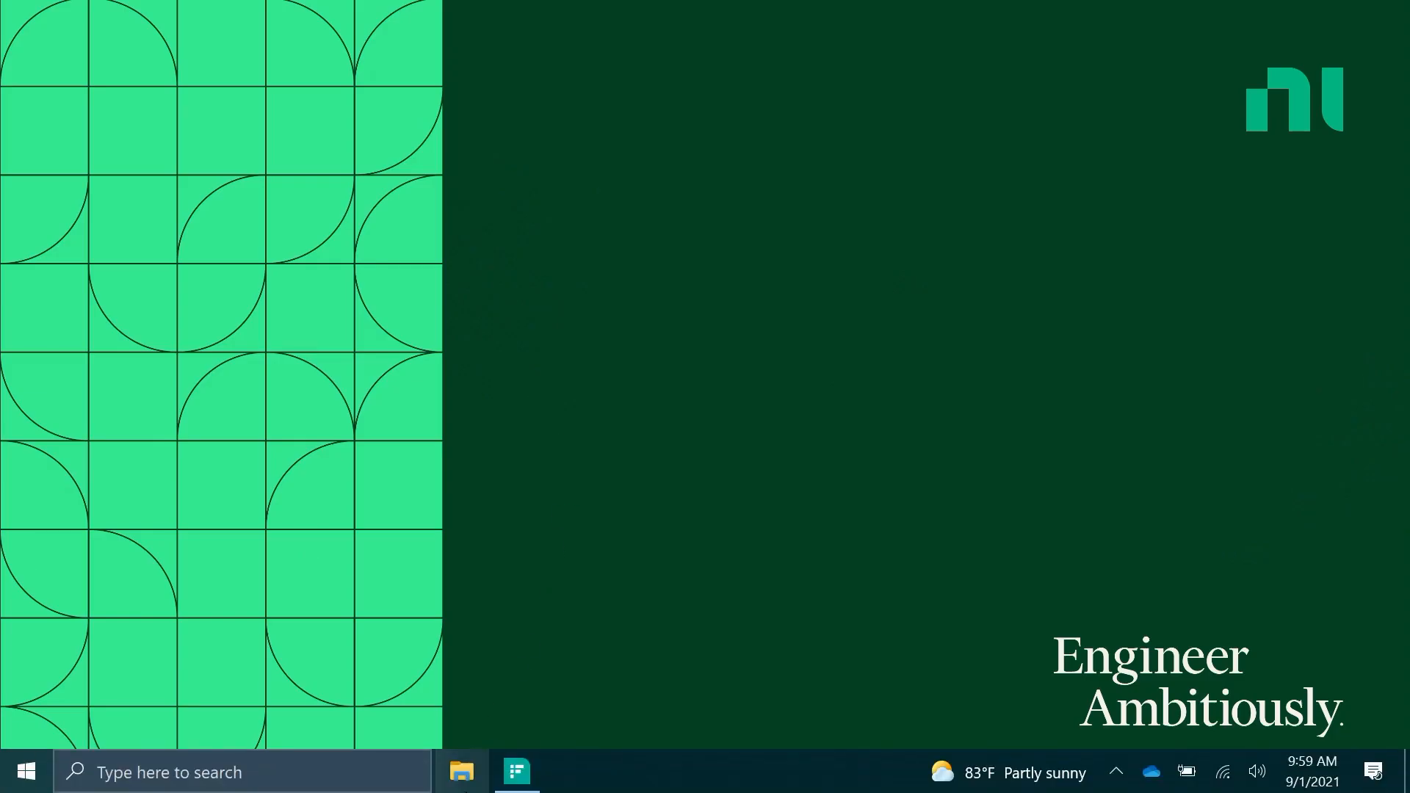
{"action": "mouse_move", "coordinate": [514, 770]}
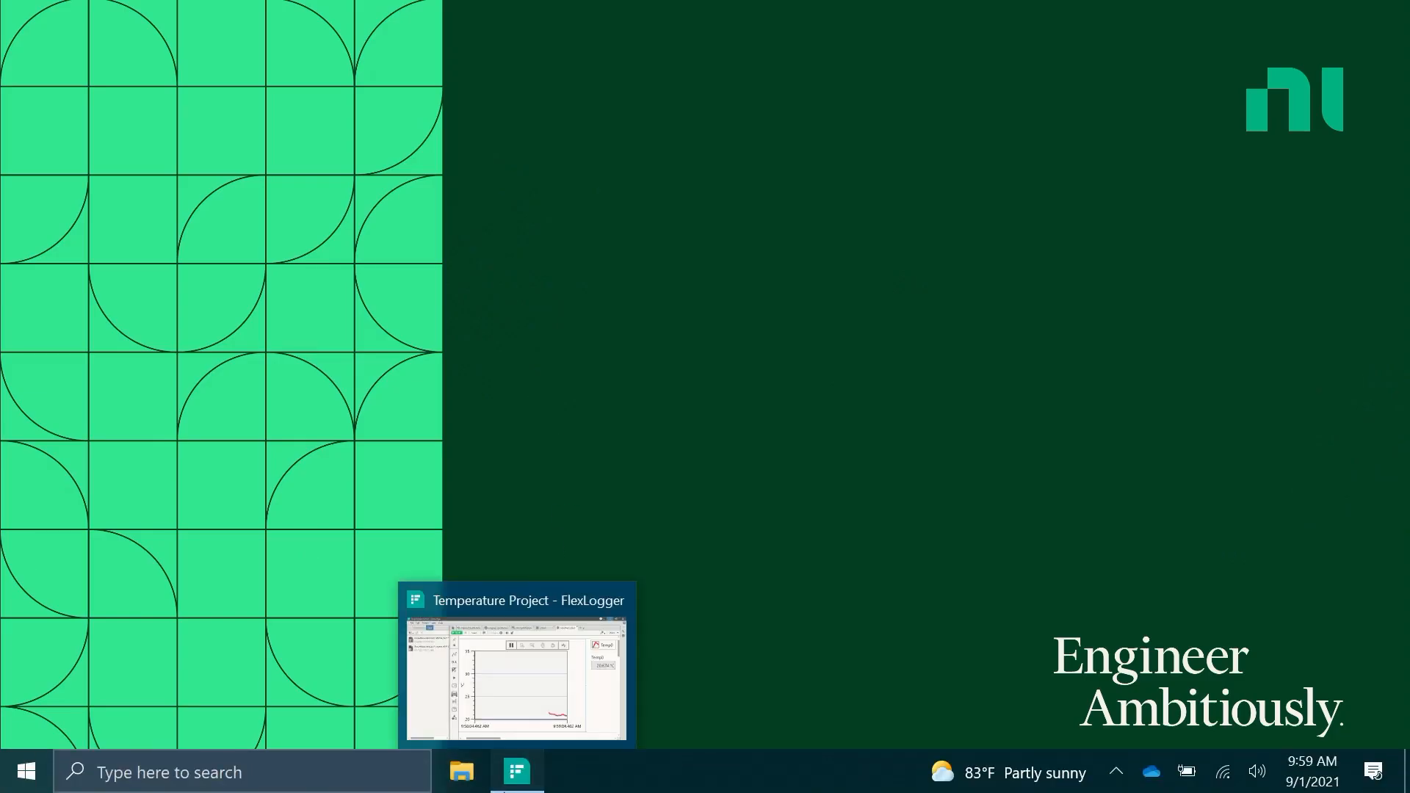
Bring the Temperature Project window to the front from the taskbar preview.
{"action": "left_click", "coordinate": [531, 780]}
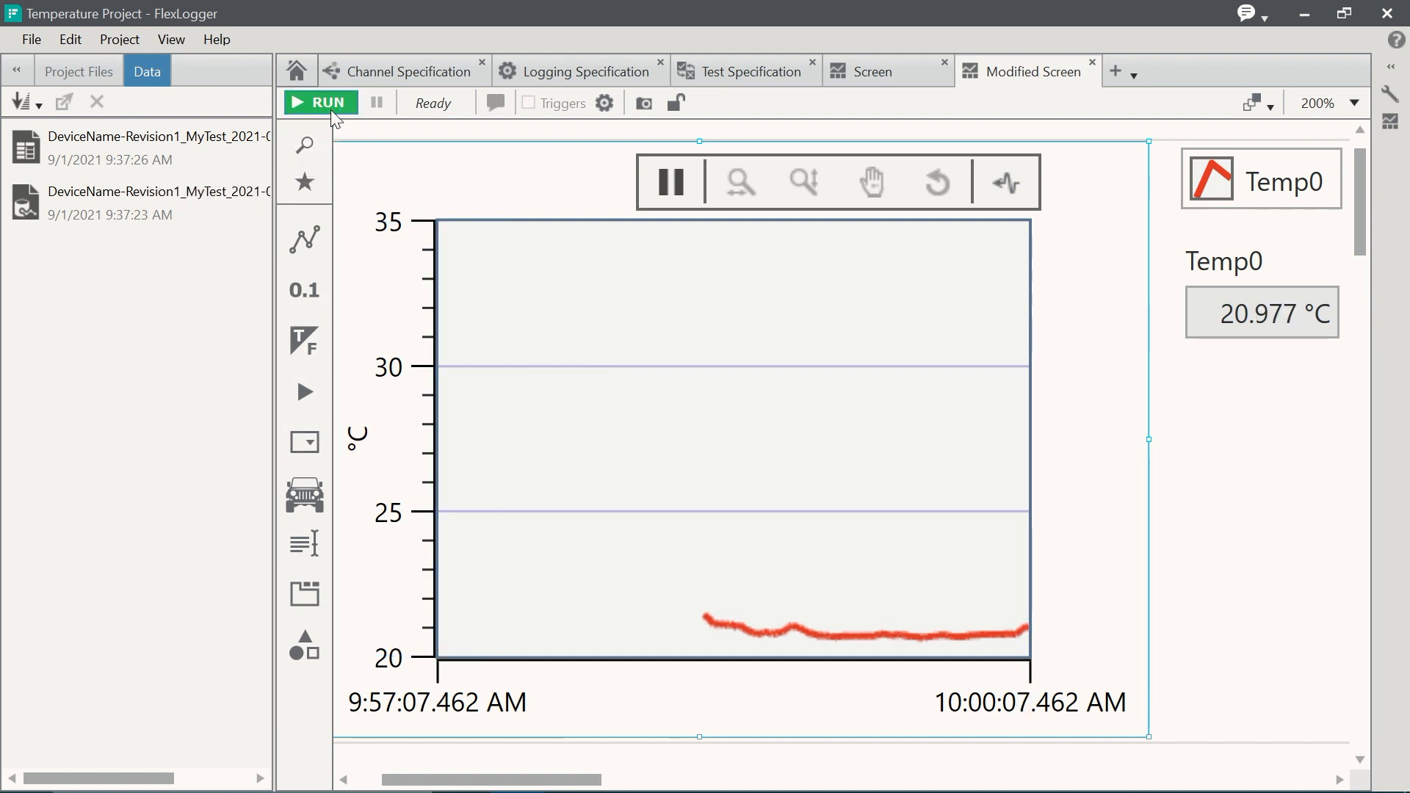
Start the run so Temp0 readings are acquired and logged to a new recording.
{"action": "left_click", "coordinate": [320, 103]}
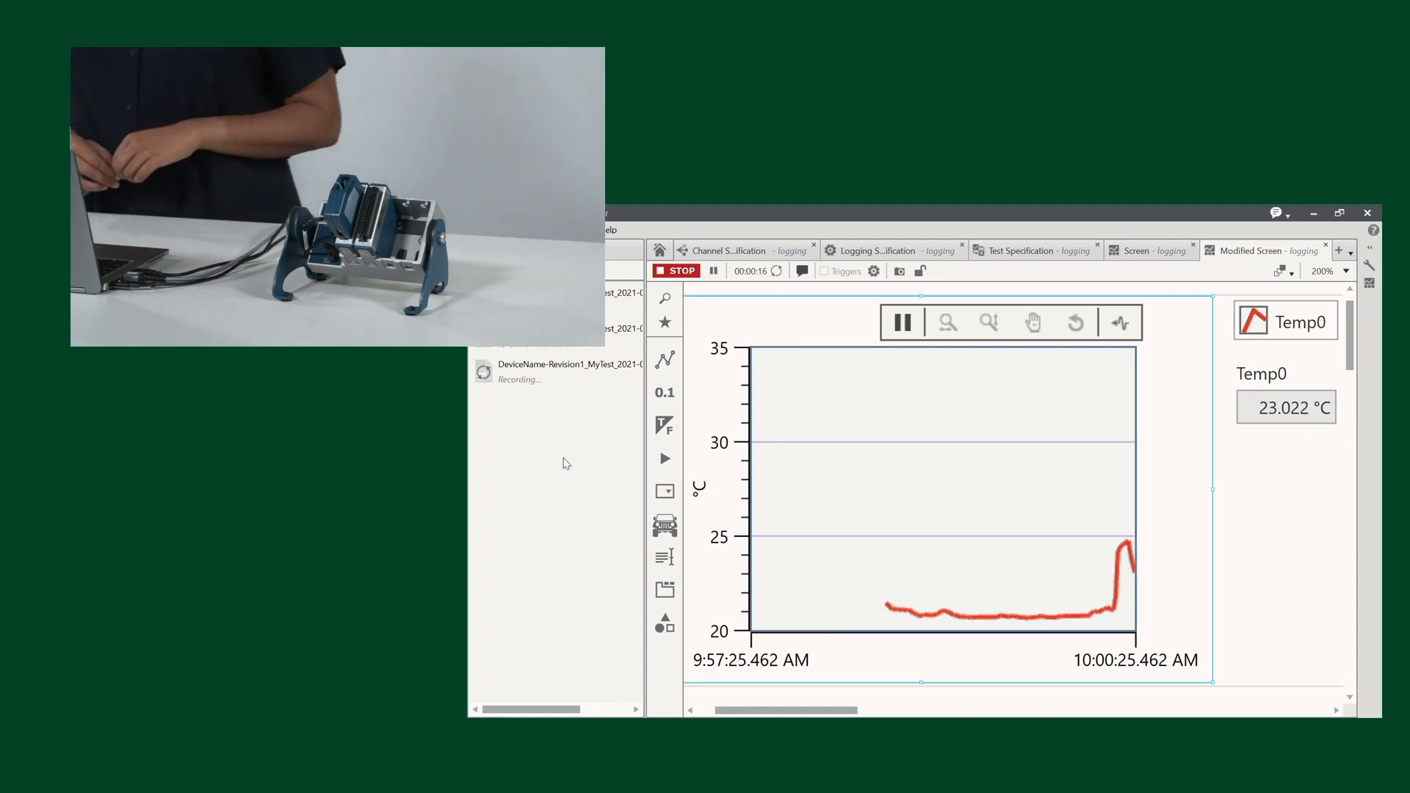
{"action": "mouse_move", "coordinate": [574, 396]}
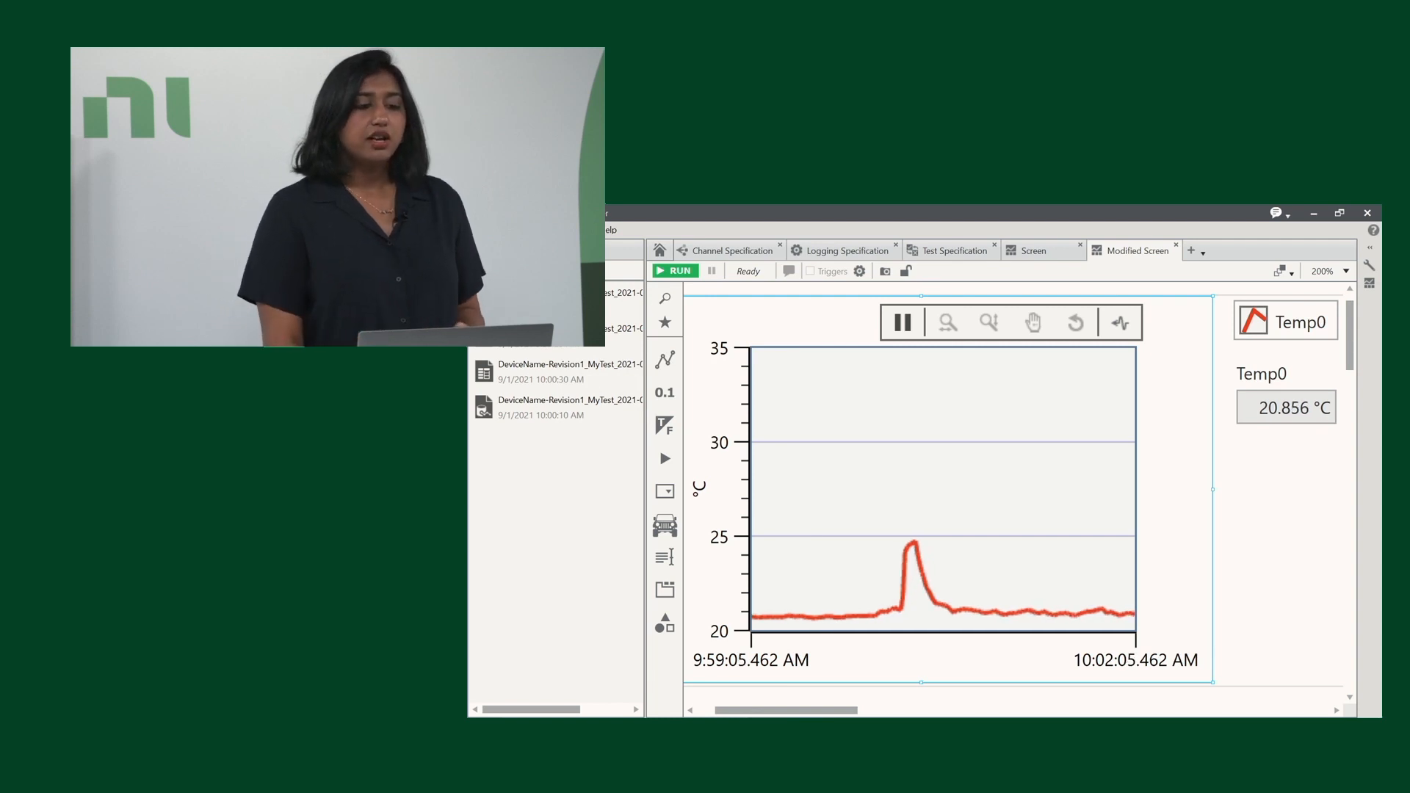
Show the Channel Specification listing Temp0 on the NI 9213 module.
{"action": "left_click", "coordinate": [730, 250]}
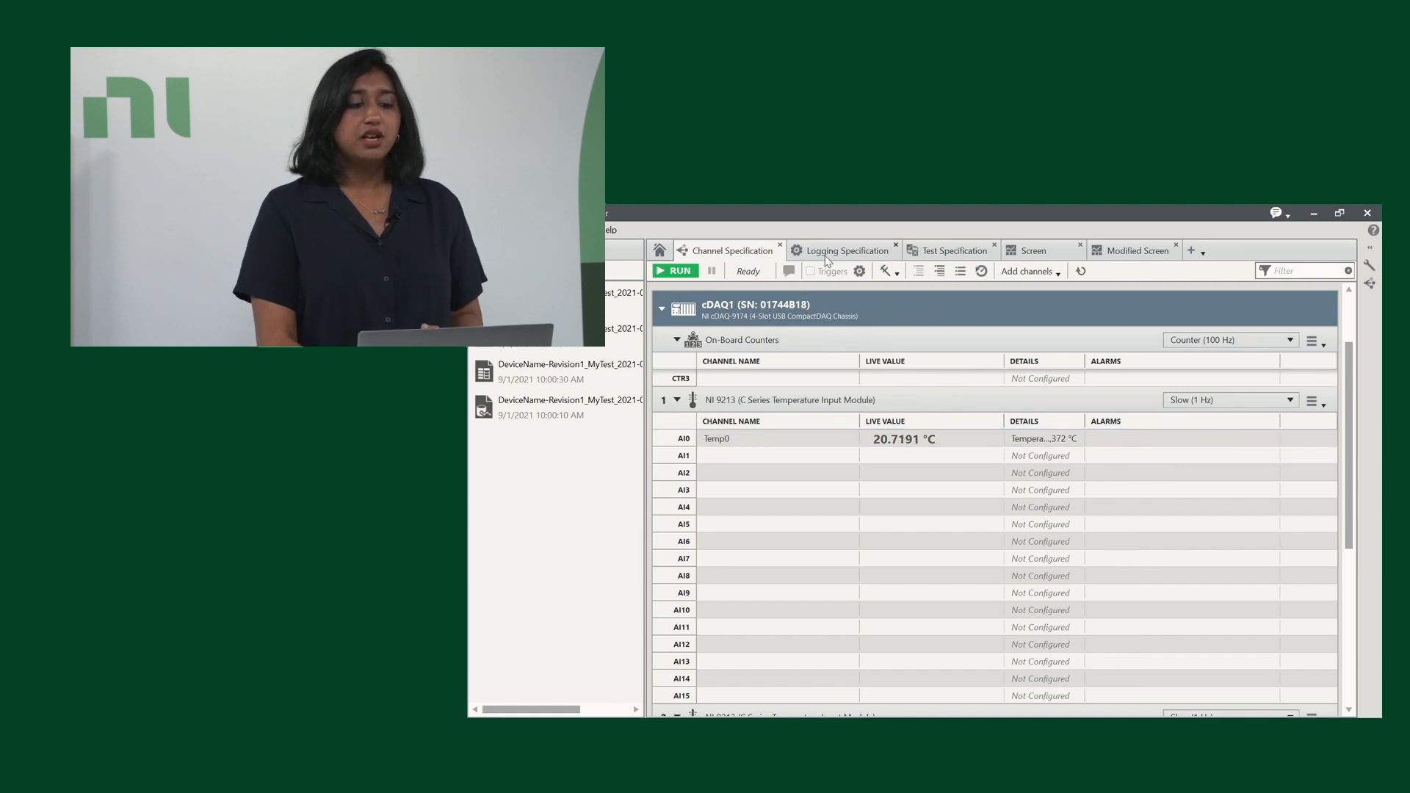
Review the TDMS Logging Specification, the empty Test Specification events, and the Screen dashboard.
{"action": "left_click", "coordinate": [846, 249]}
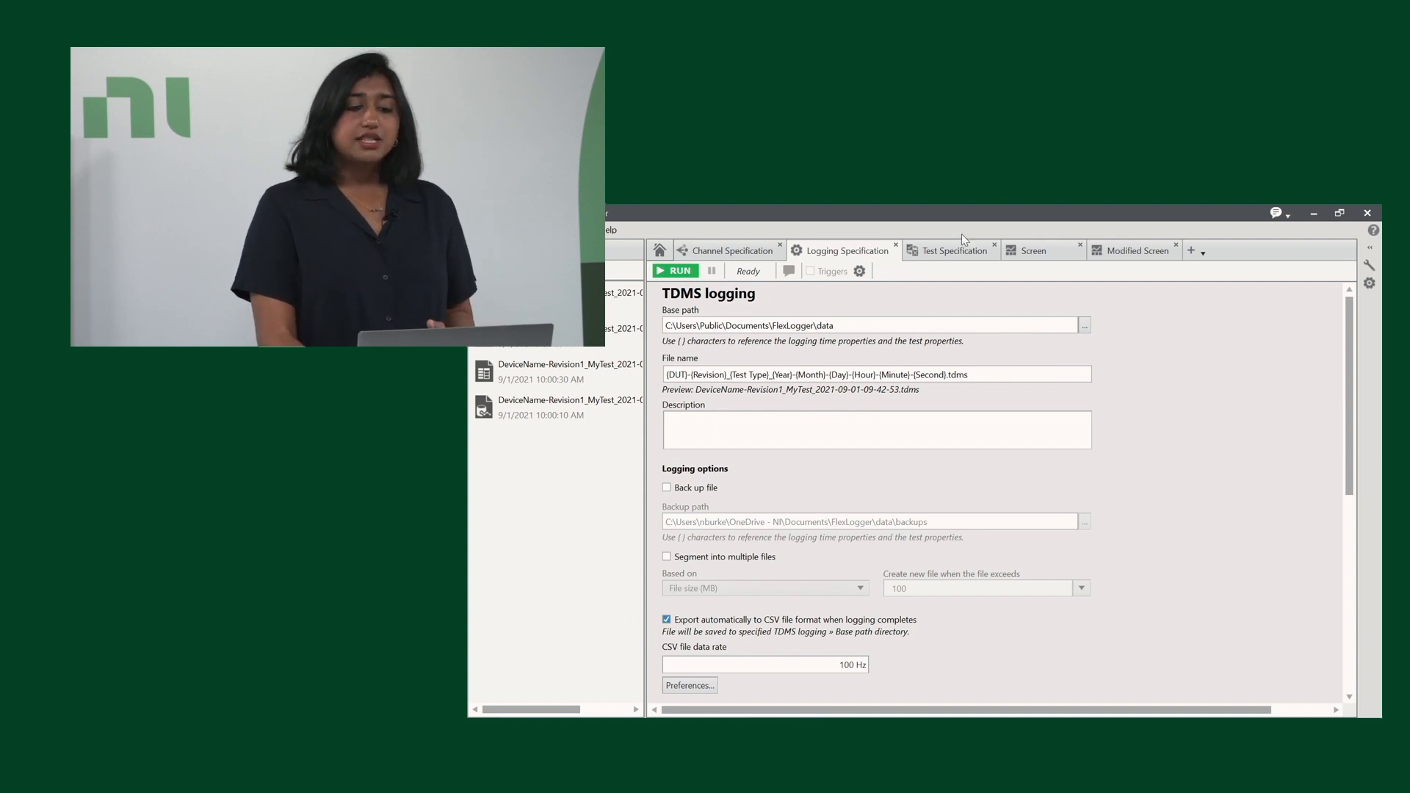
{"action": "left_click", "coordinate": [954, 249]}
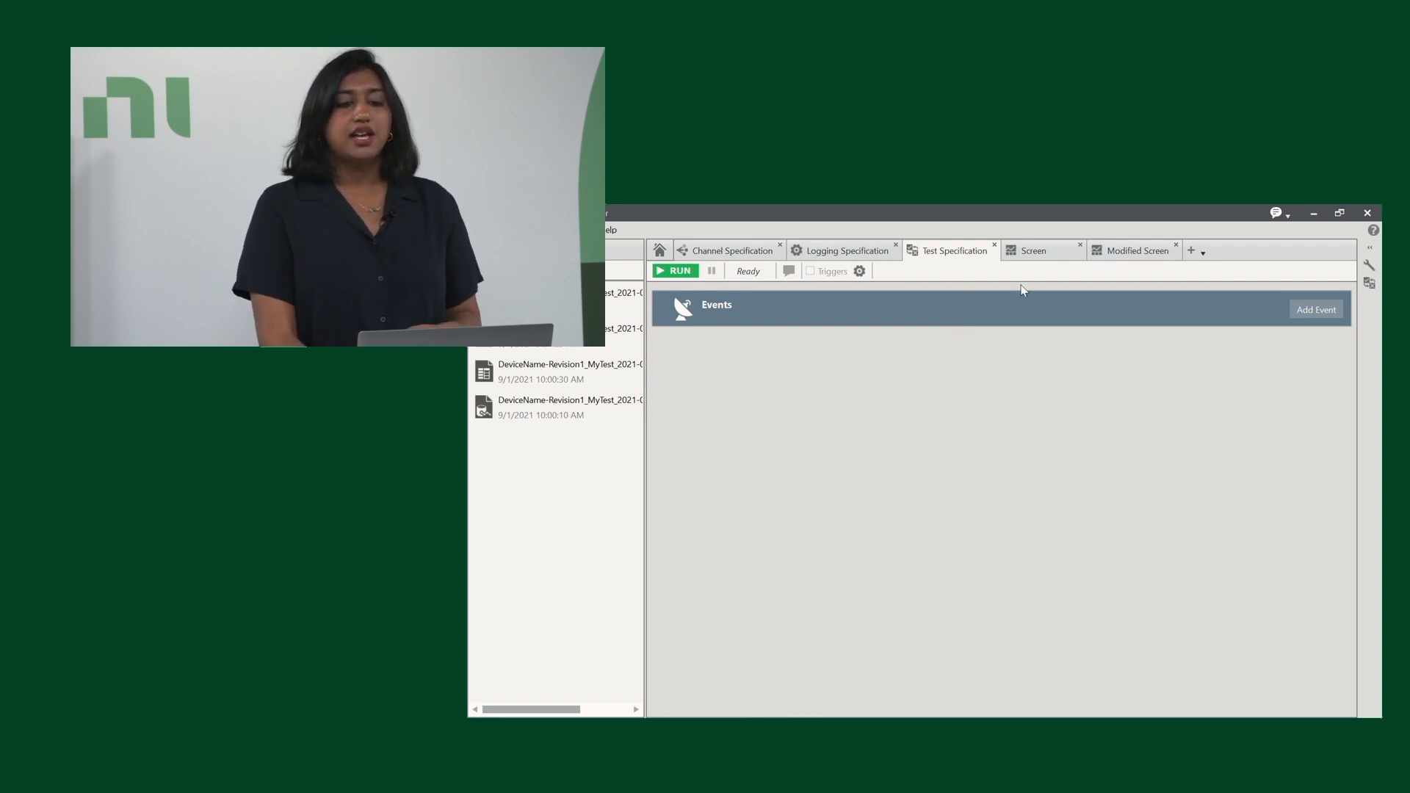
{"action": "left_click", "coordinate": [1034, 250]}
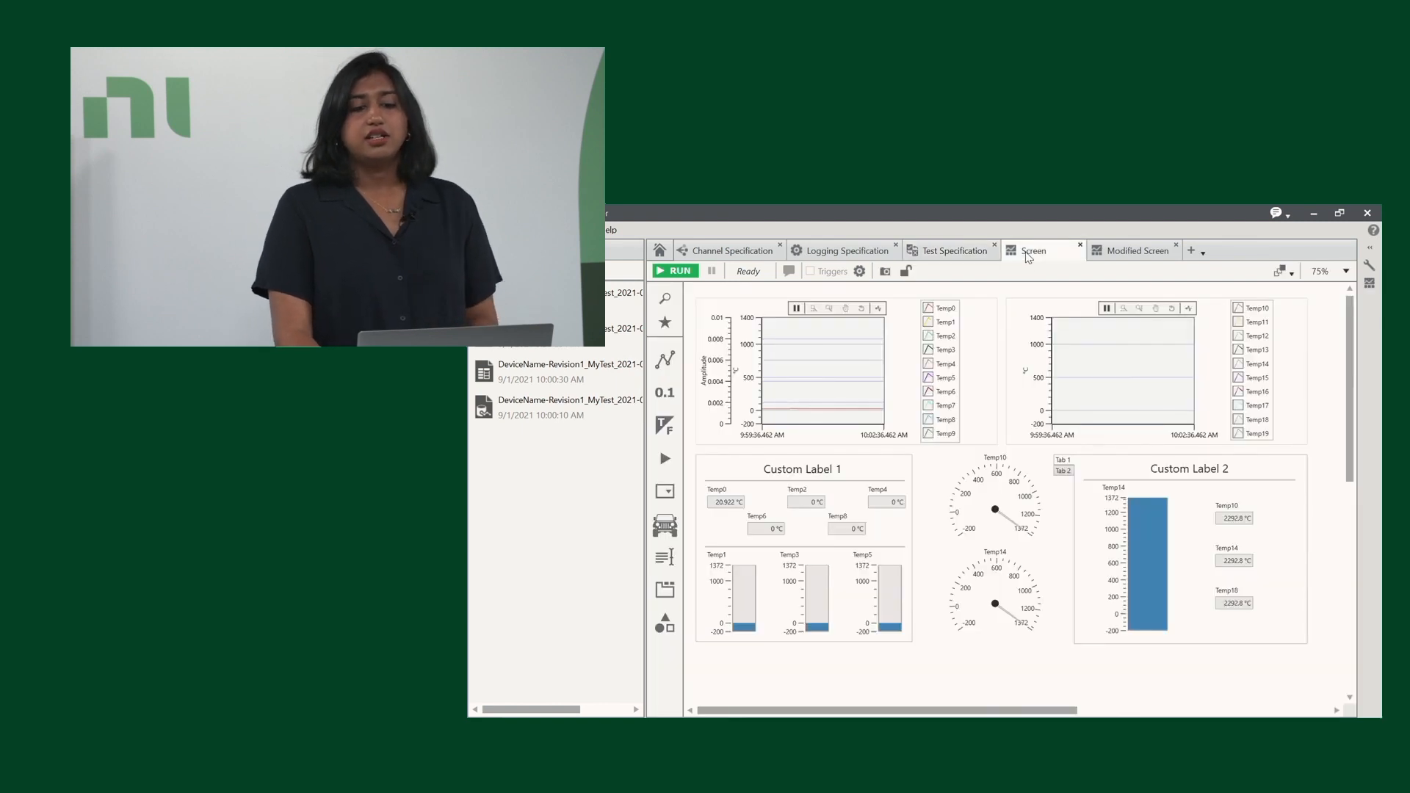